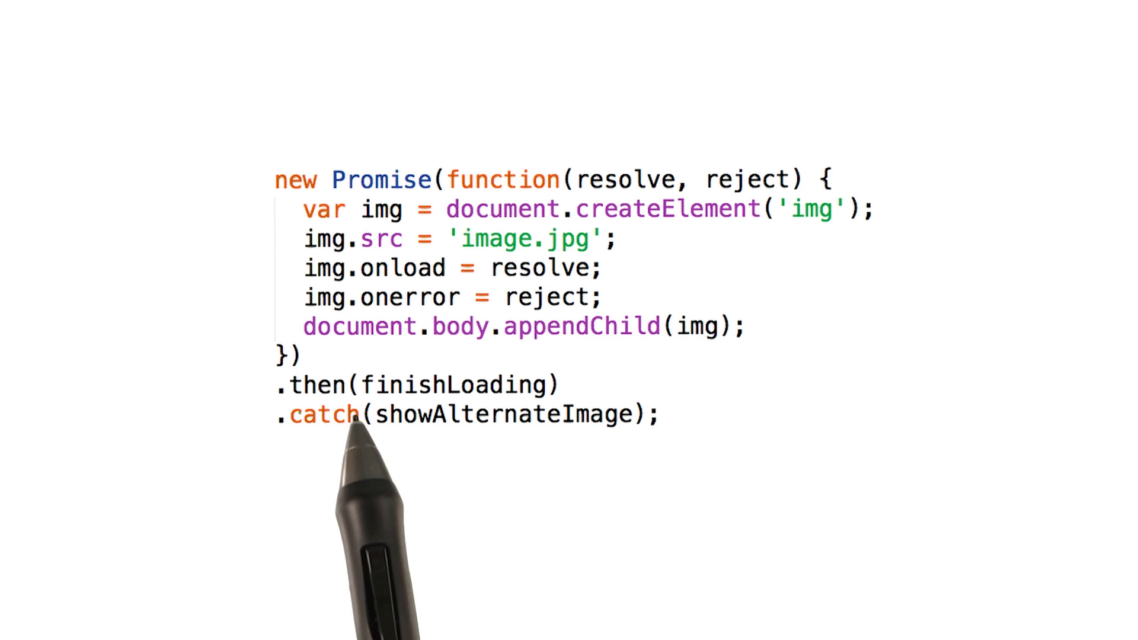
mouse_move(352, 464)
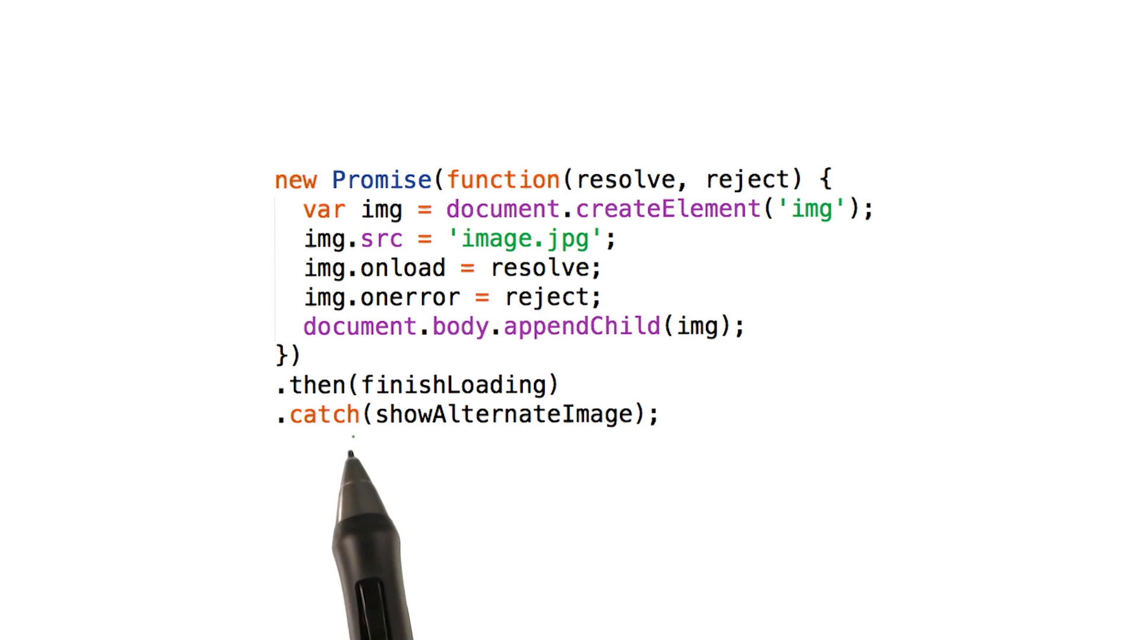